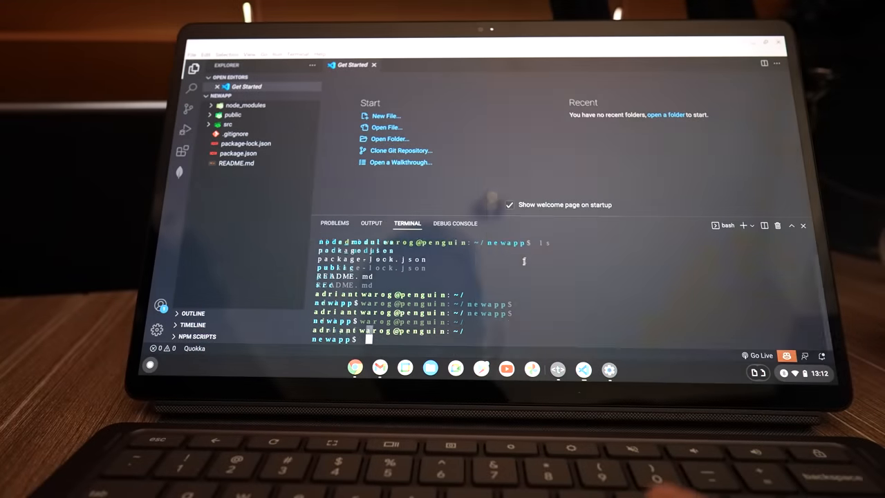
Start an npm command in the Linux terminal while fetching the subeditor repository
{"action": "type", "text": "npm"}
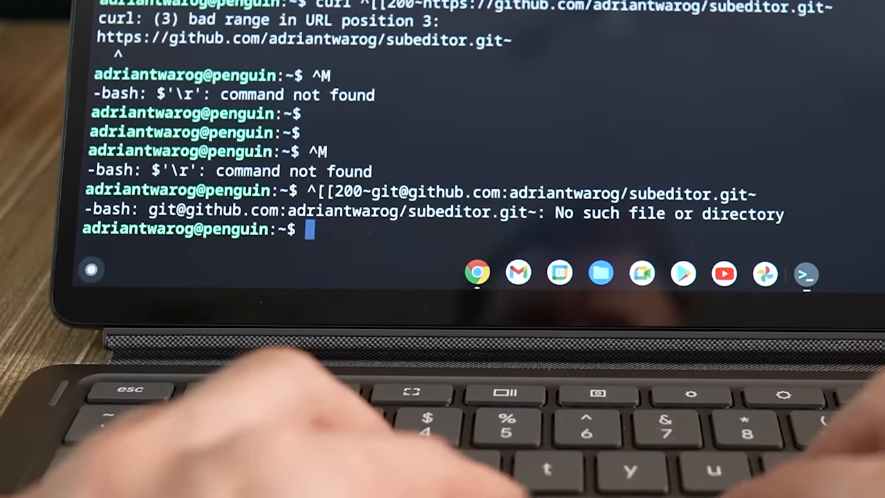
Run sudo apt-get install git, confirming git is current, then start a git clone command
{"action": "type", "text": "git"}
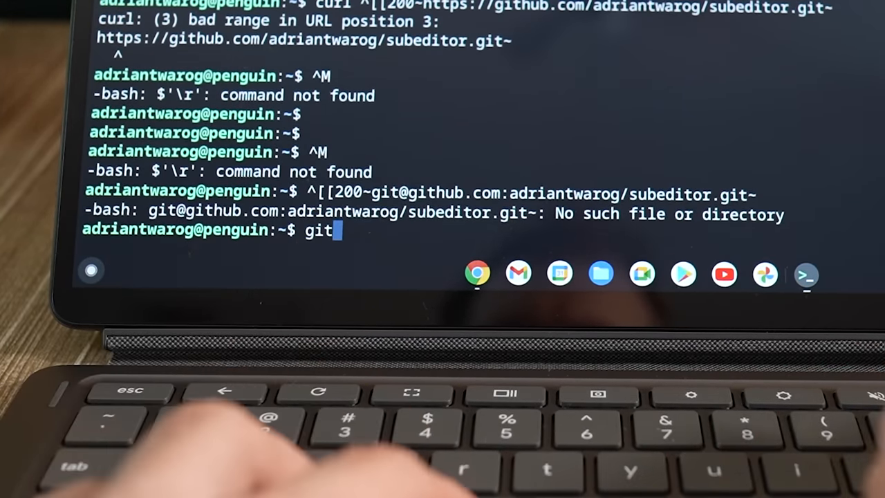
{"action": "type", "text": "cloen"}
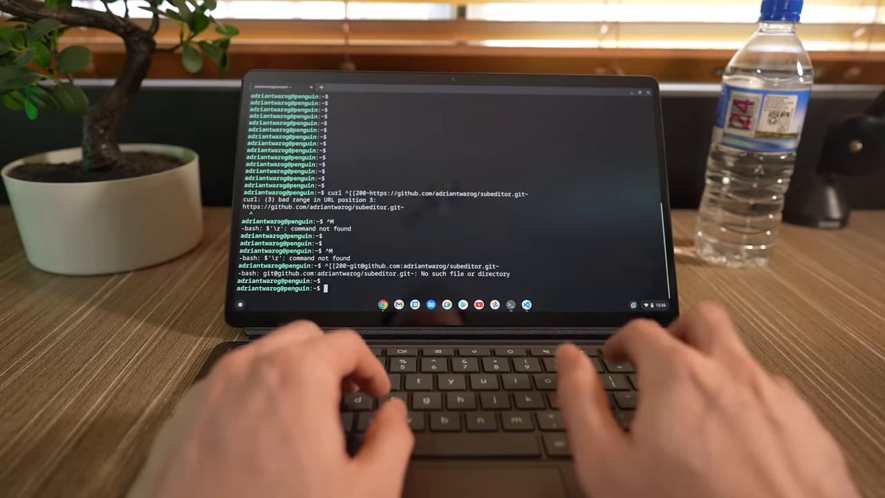
{"action": "type", "text": "sudo apt0"}
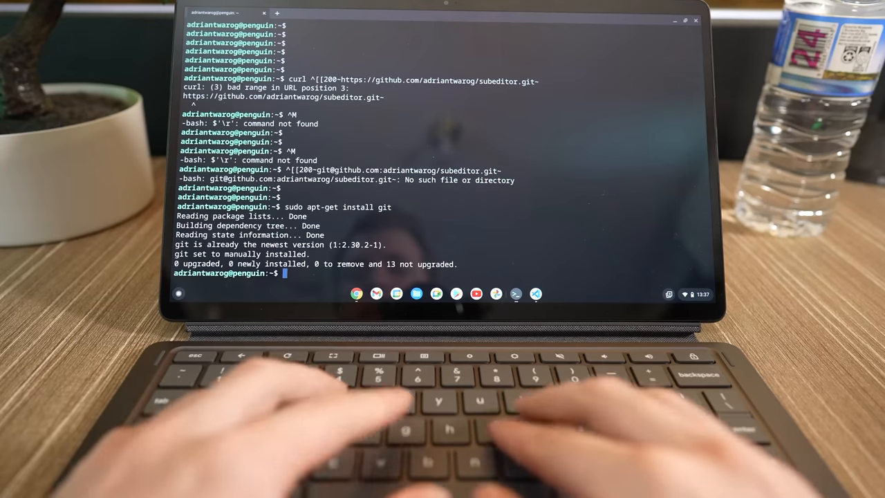
{"action": "type", "text": "git cl"}
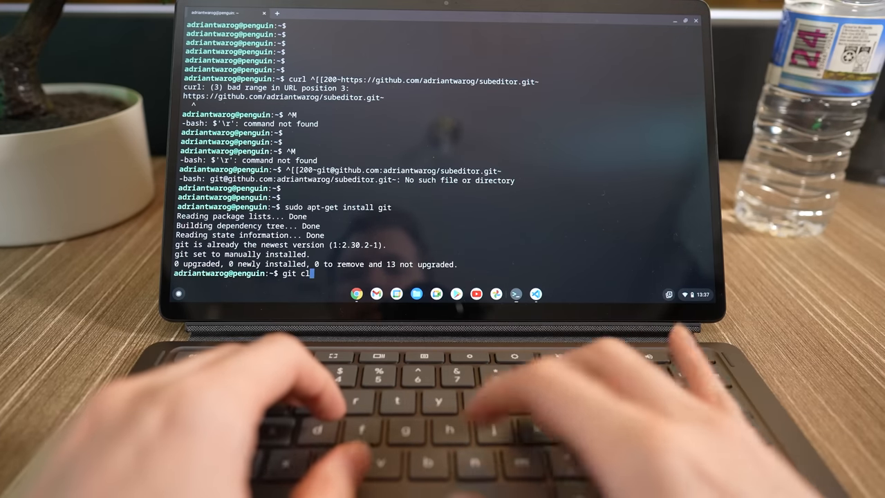
{"action": "type", "text": "one"}
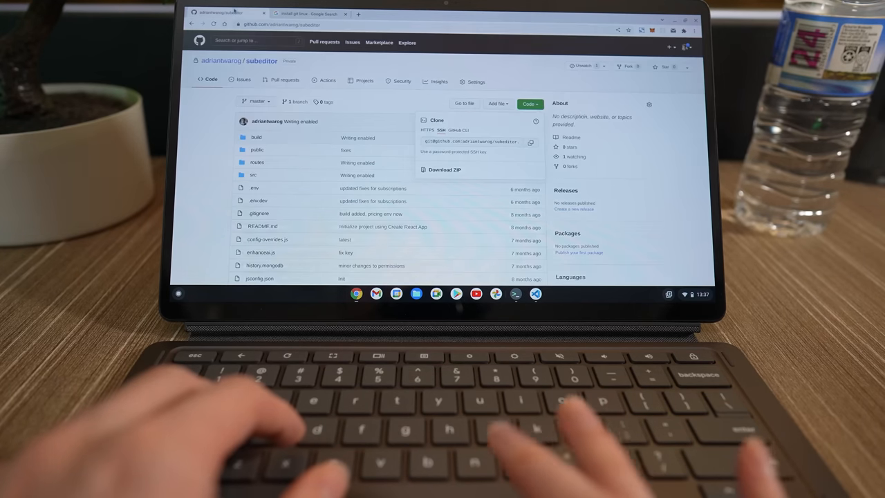
Download the subeditor project from GitHub as a ZIP archive
{"action": "left_click", "coordinate": [530, 141]}
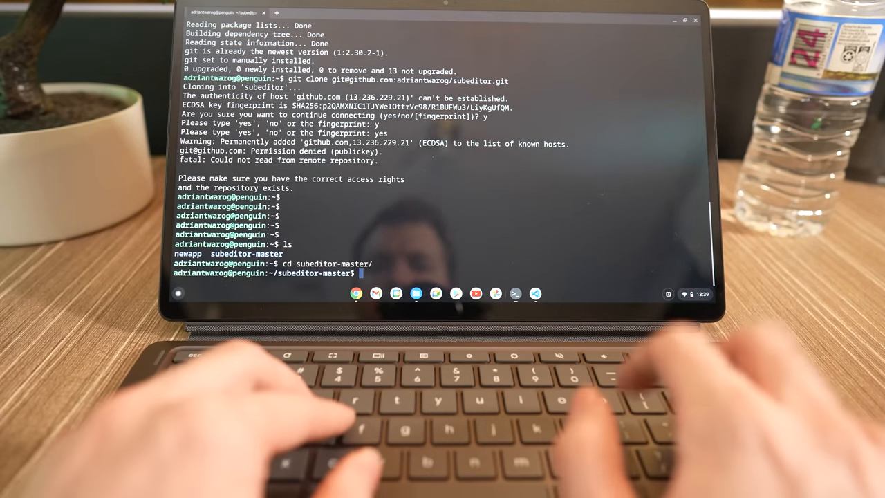
Run npm install in subeditor-master, hit node-sass postinstall errors, then cd back home
{"action": "type", "text": "ls"}
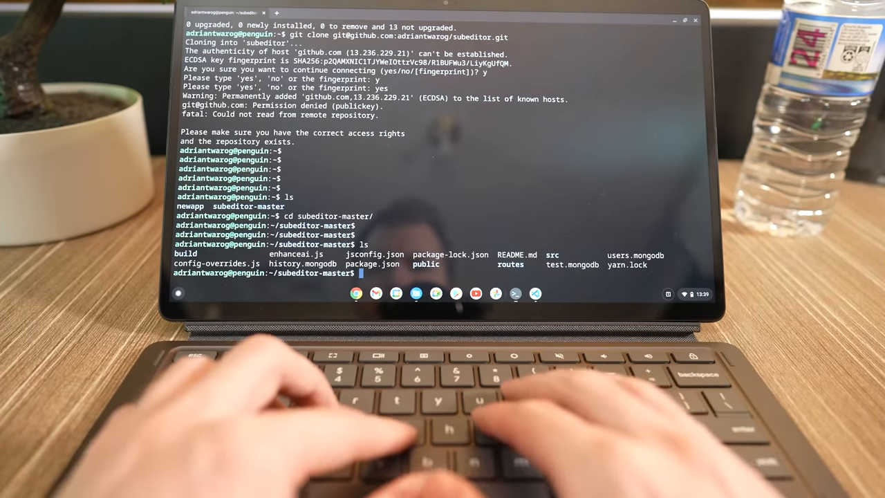
{"action": "type", "text": "npm install"}
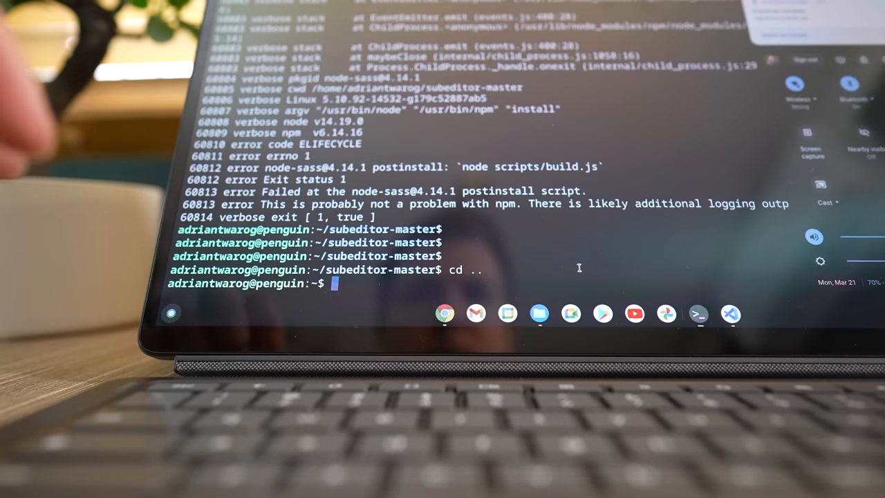
{"action": "type", "text": "cd"}
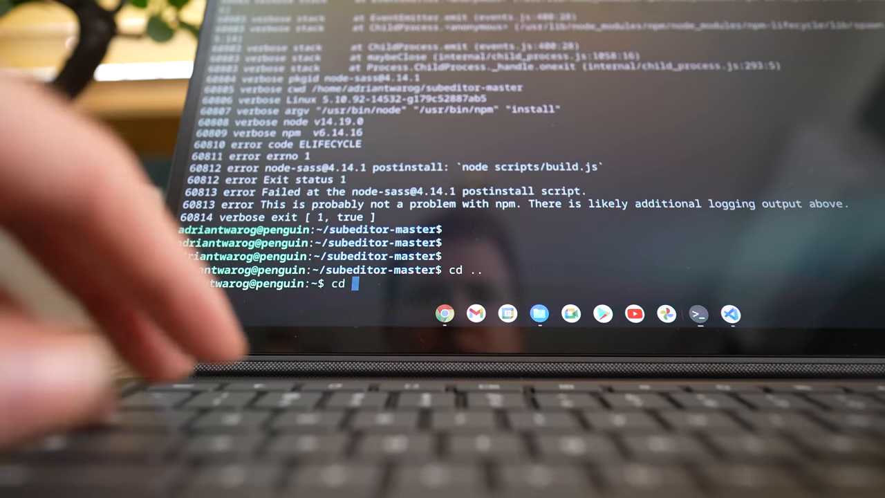